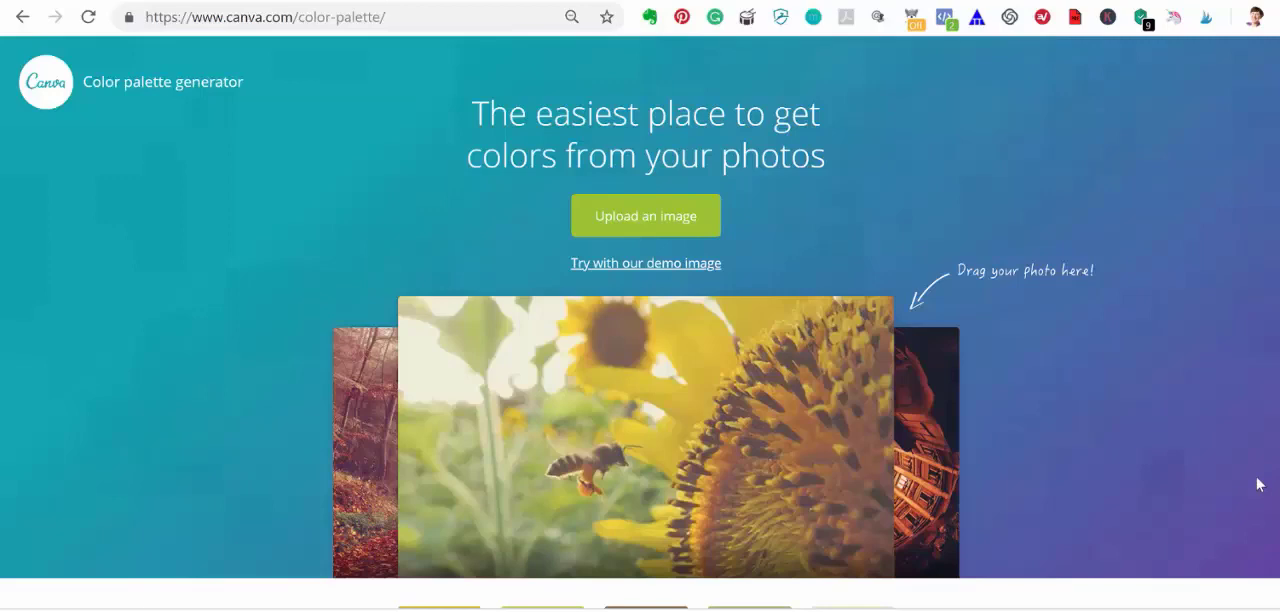
{"action": "mouse_move", "coordinate": [542, 2]}
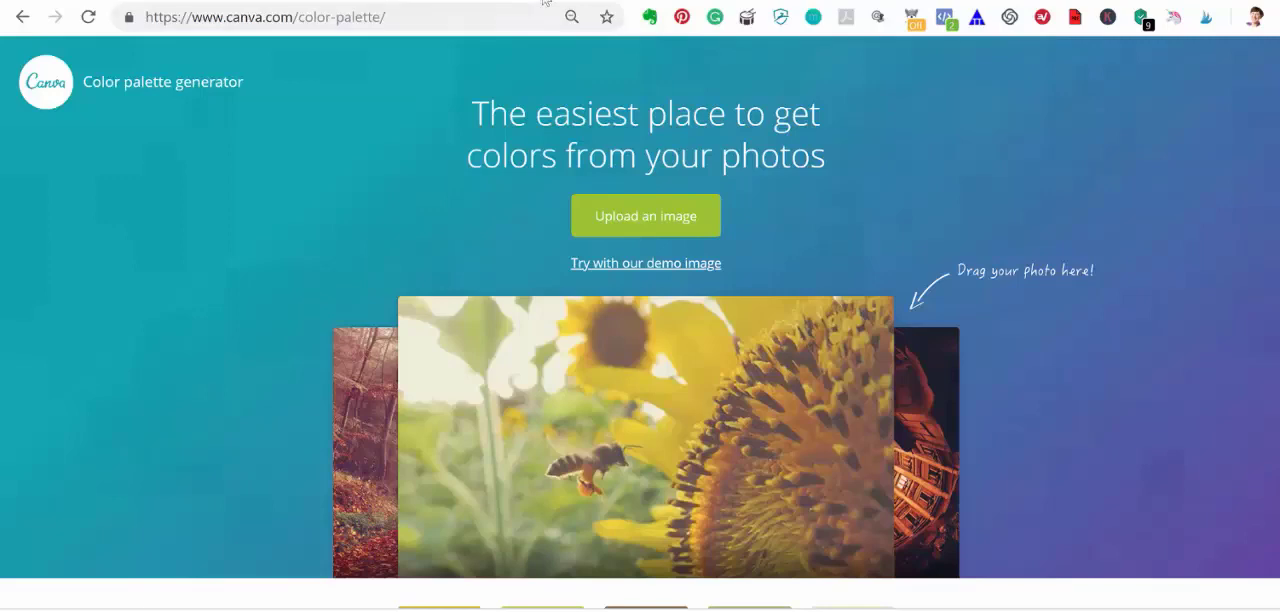
Switch to the browser tab showing the Canva home dashboard with existing designs.
{"action": "left_click", "coordinate": [264, 16]}
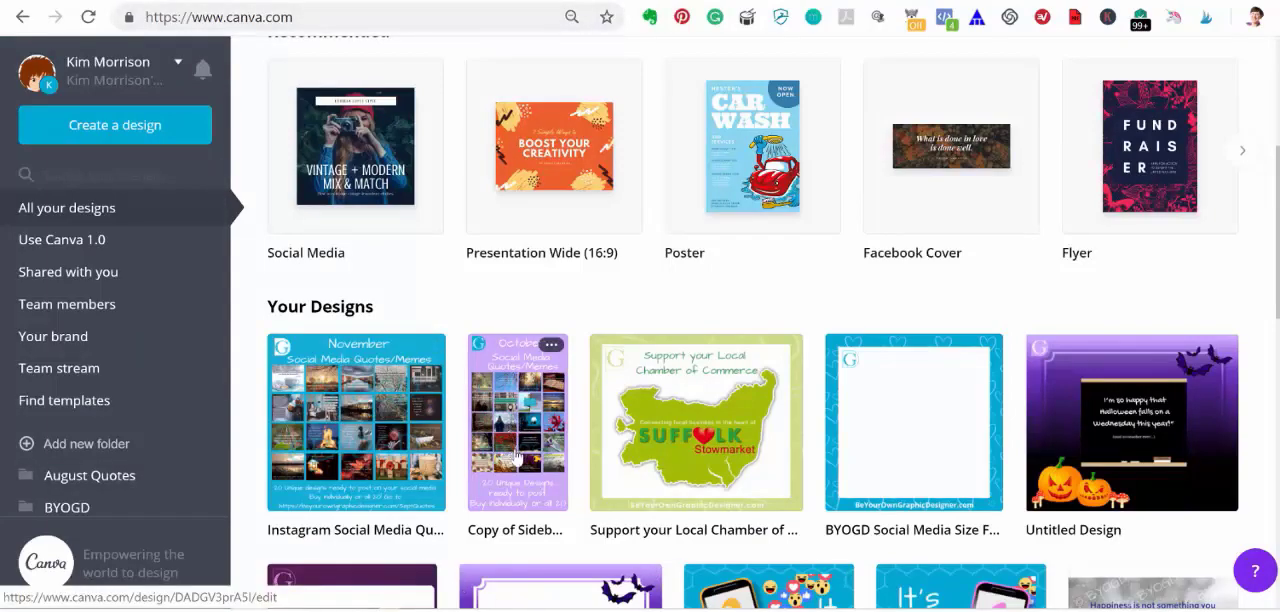
{"action": "mouse_move", "coordinate": [518, 520]}
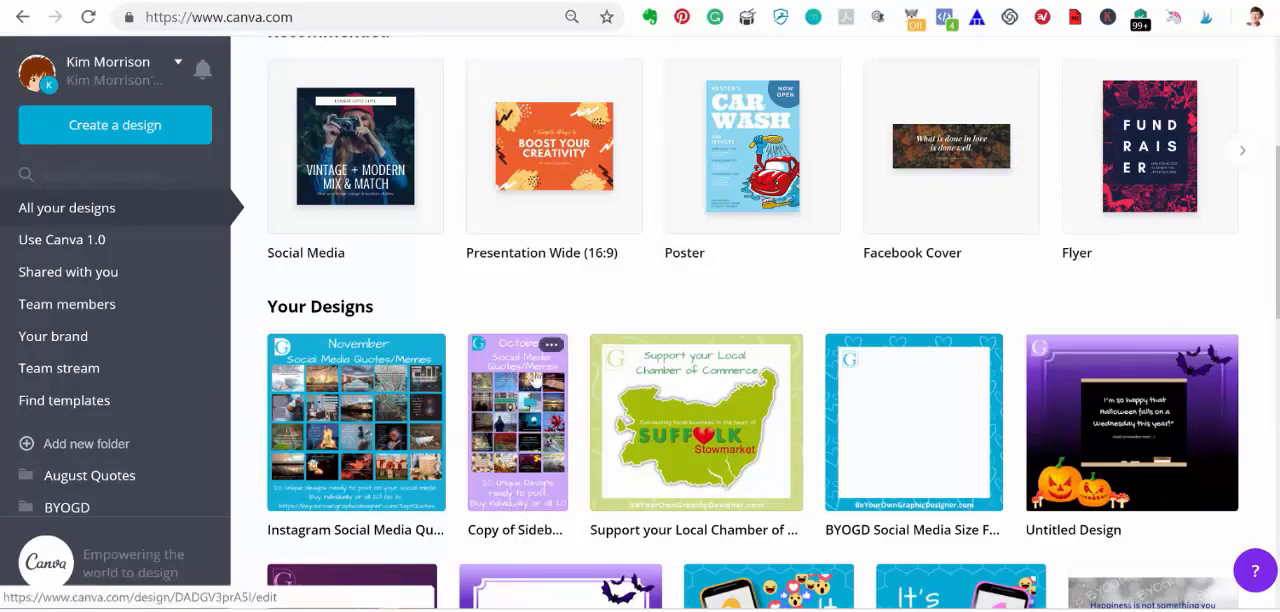
Edit the Copy of Sidebar design, changing the October heading to November, and show Uploads.
{"action": "left_click", "coordinate": [516, 422]}
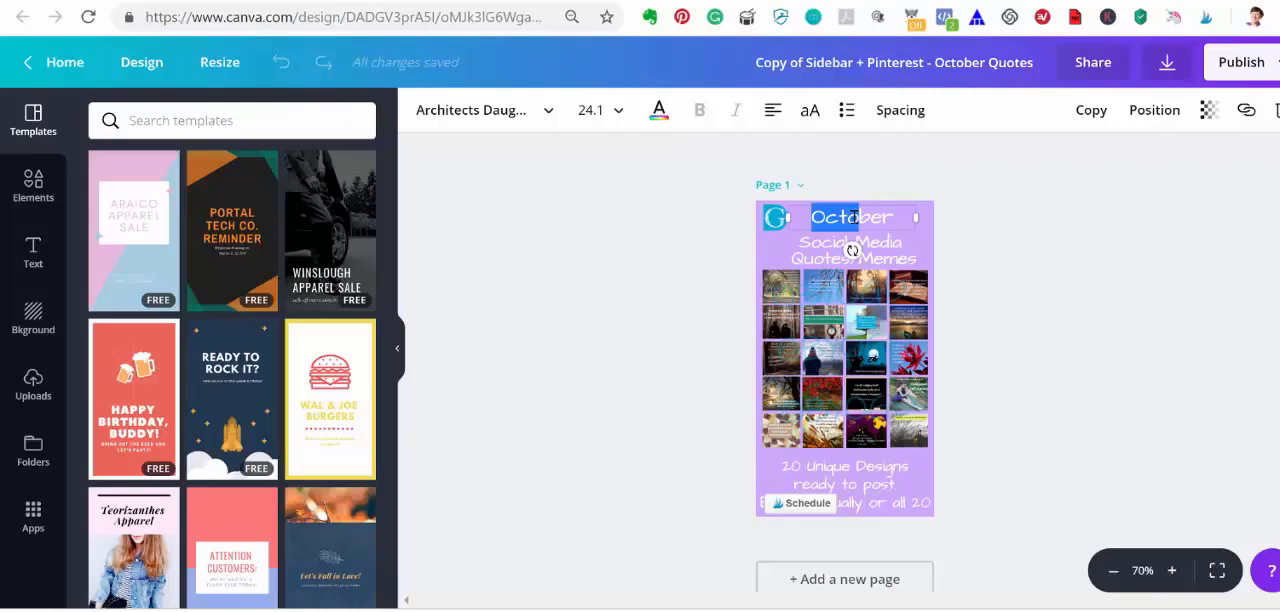
{"action": "type", "text": "November"}
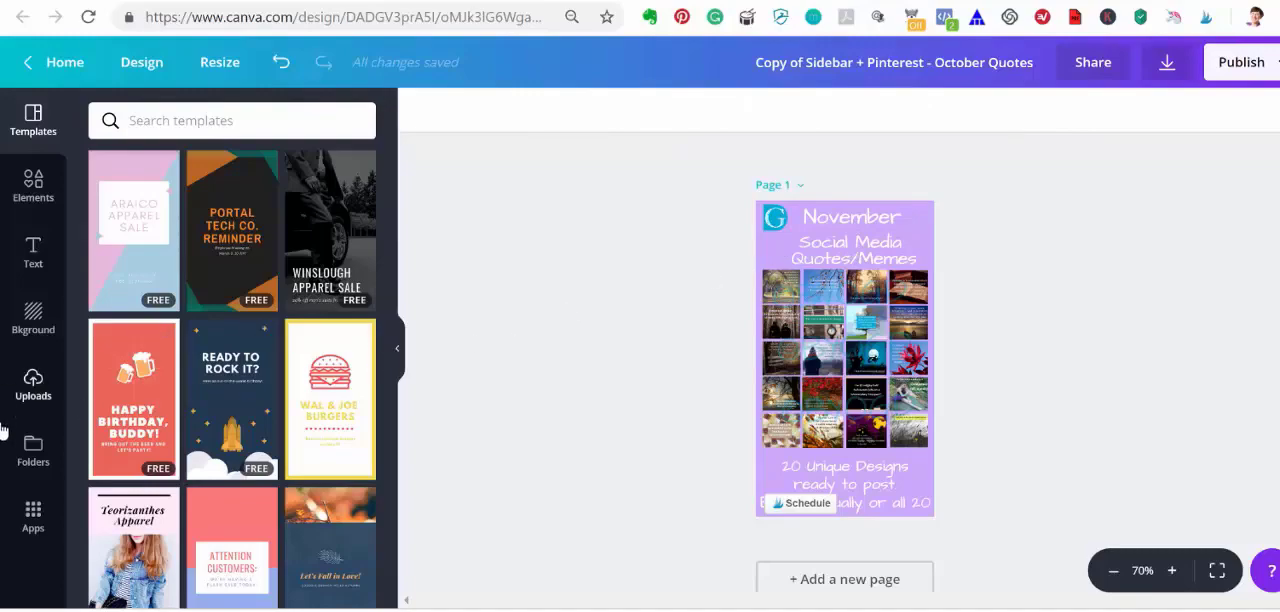
{"action": "left_click", "coordinate": [32, 384]}
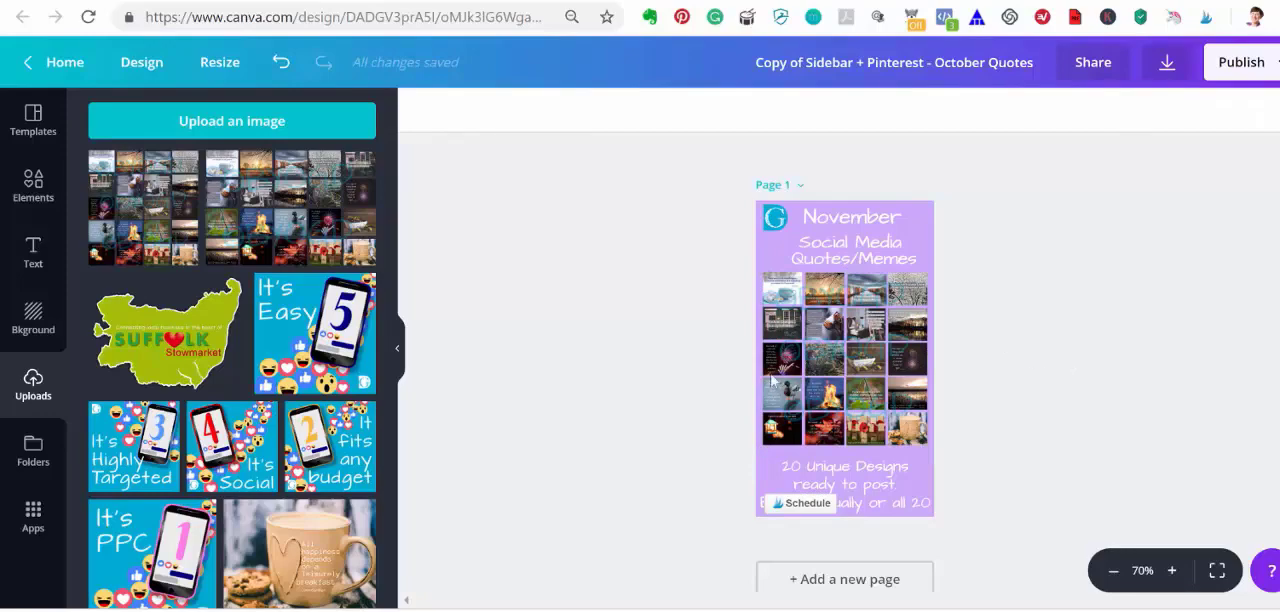
{"action": "mouse_move", "coordinate": [942, 248]}
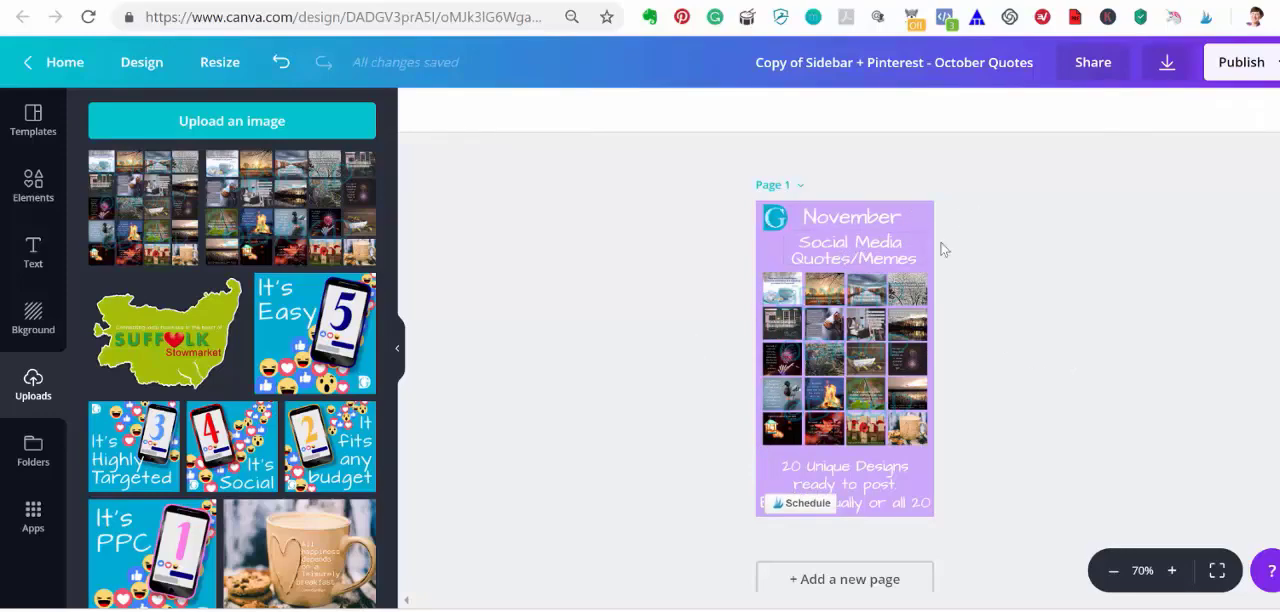
{"action": "mouse_move", "coordinate": [702, 308]}
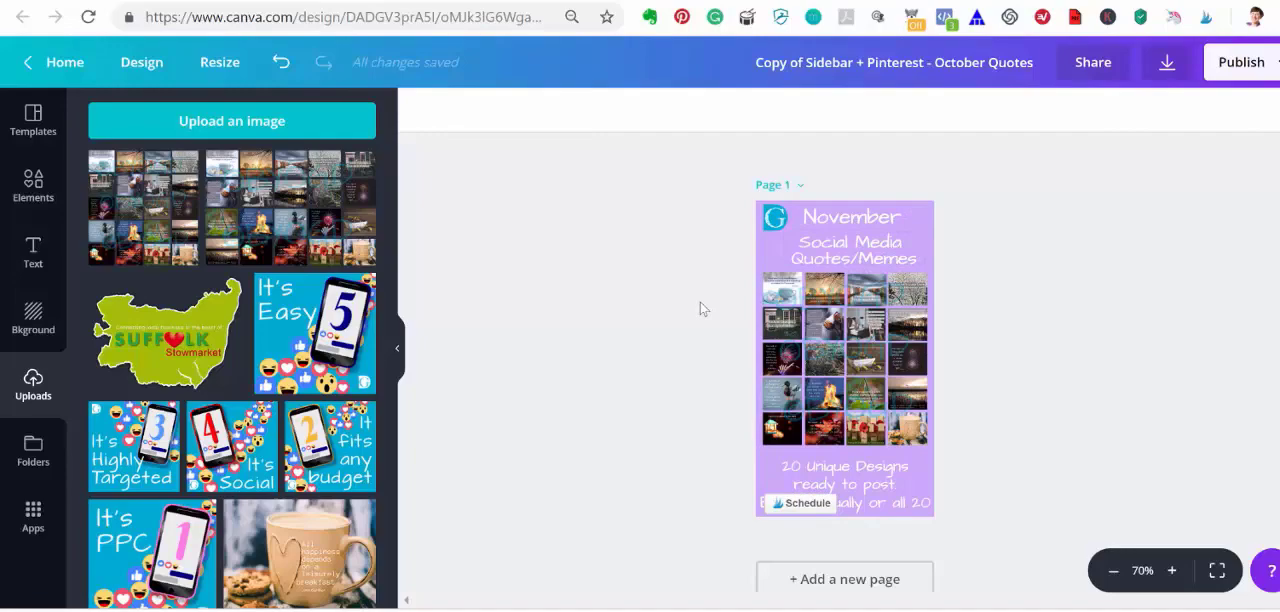
{"action": "mouse_move", "coordinate": [666, 330]}
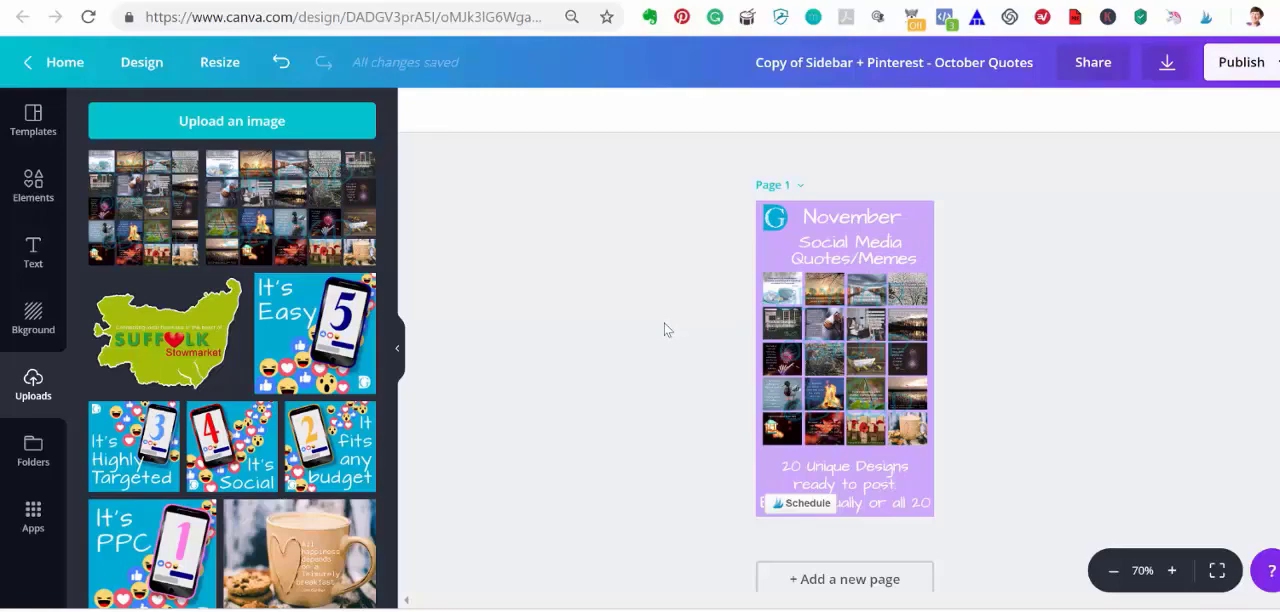
{"action": "mouse_move", "coordinate": [808, 228]}
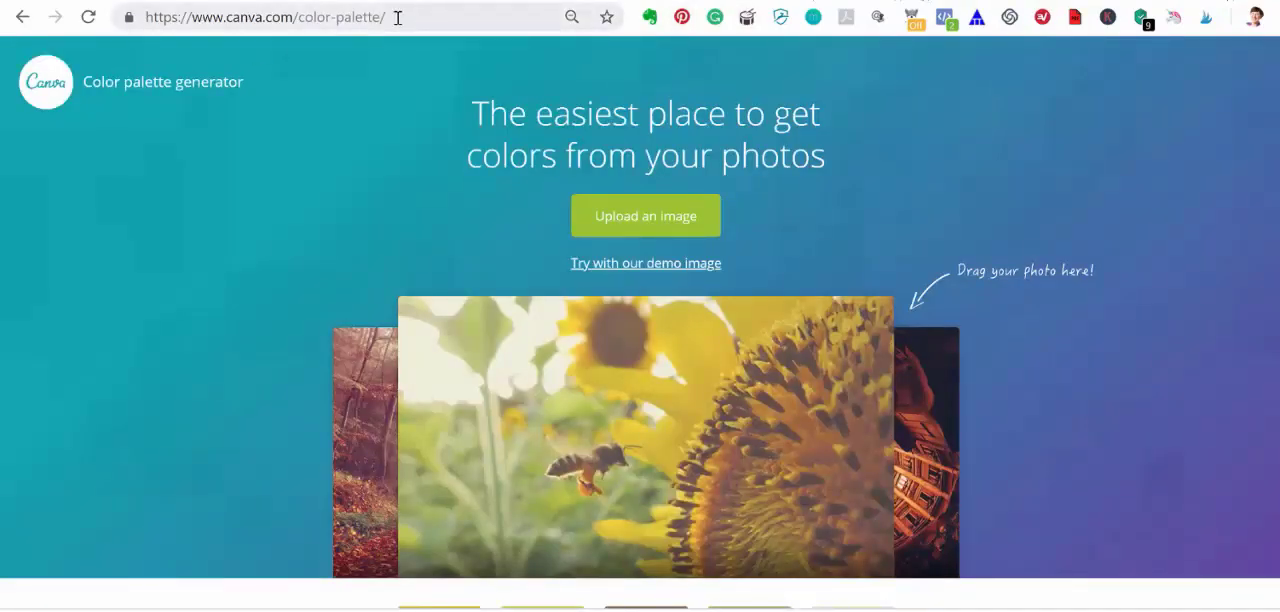
{"action": "mouse_move", "coordinate": [392, 220]}
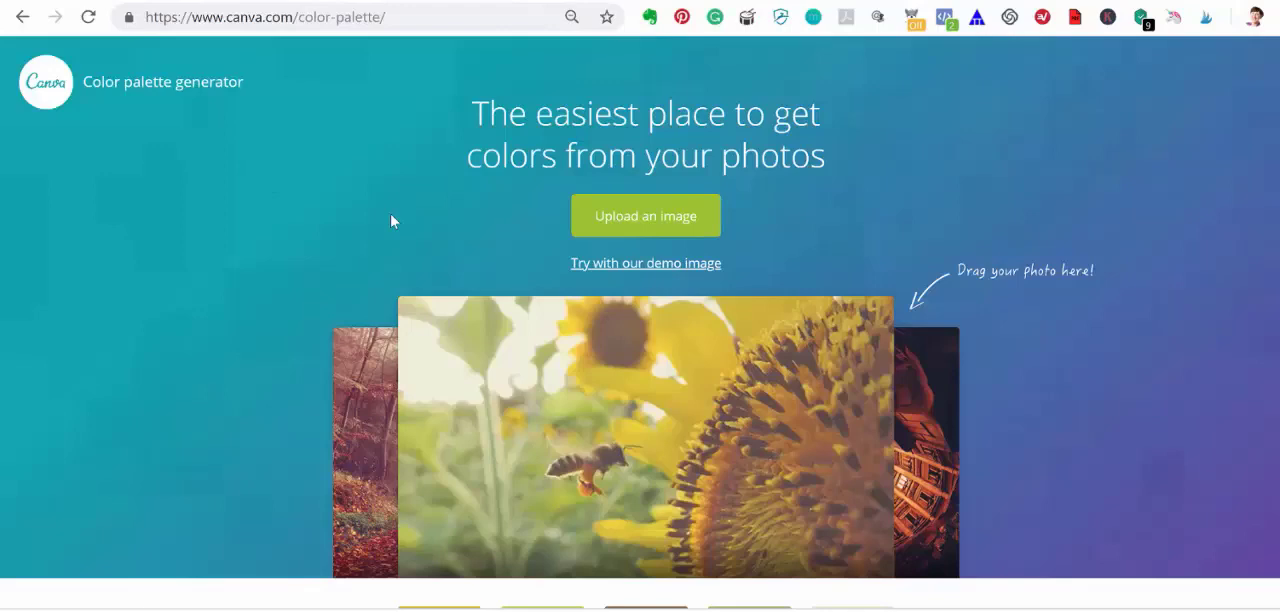
{"action": "mouse_move", "coordinate": [484, 264]}
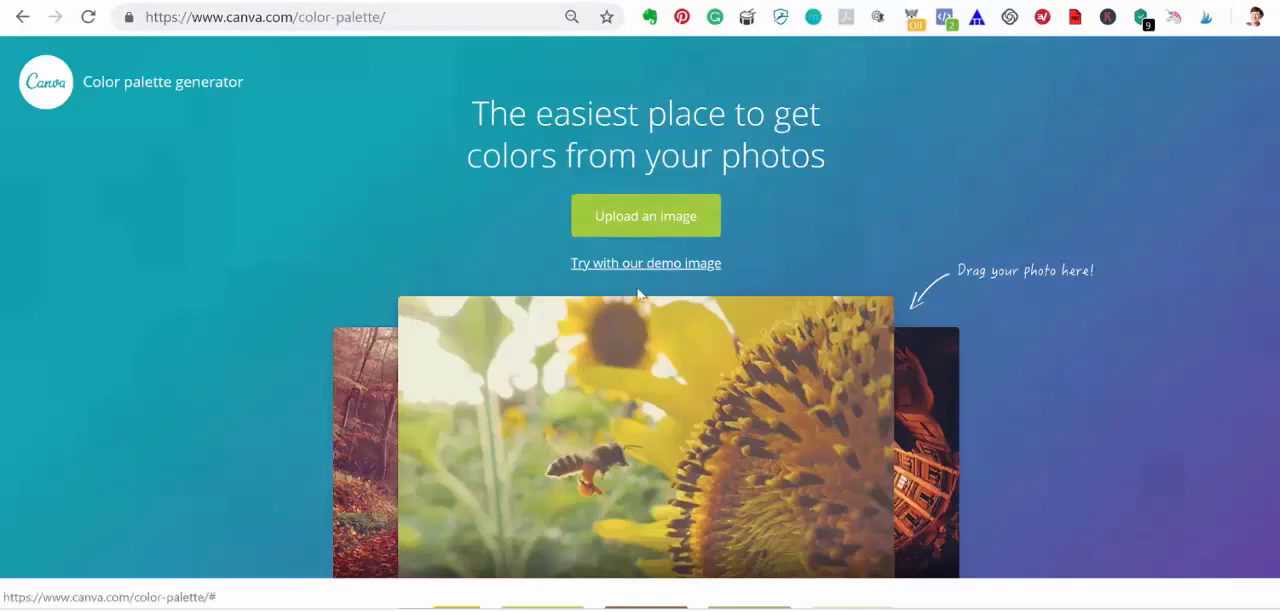
{"action": "mouse_move", "coordinate": [664, 272]}
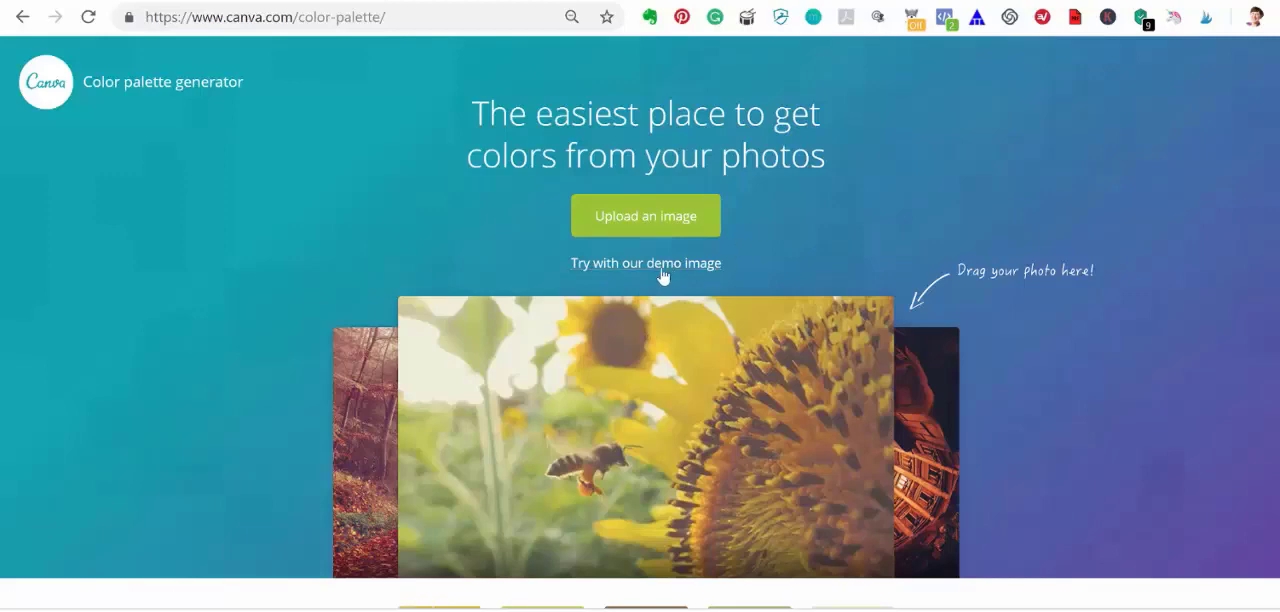
{"action": "mouse_move", "coordinate": [650, 272]}
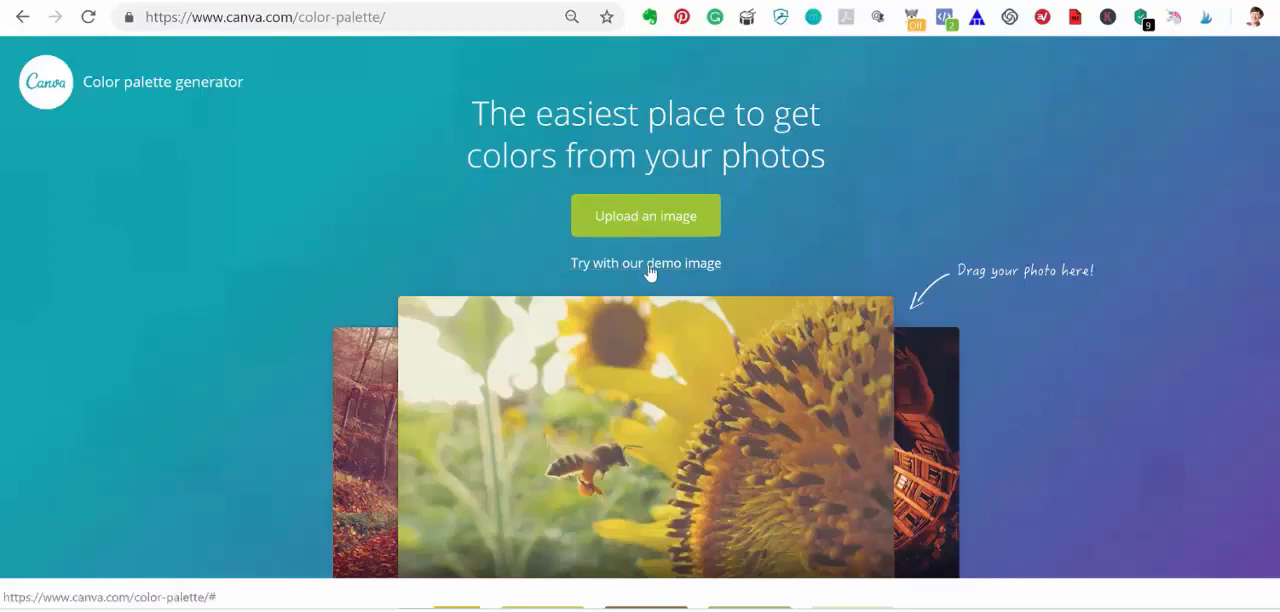
Generate a palette from the demo flower image and review its extracted colours.
{"action": "left_click", "coordinate": [646, 264]}
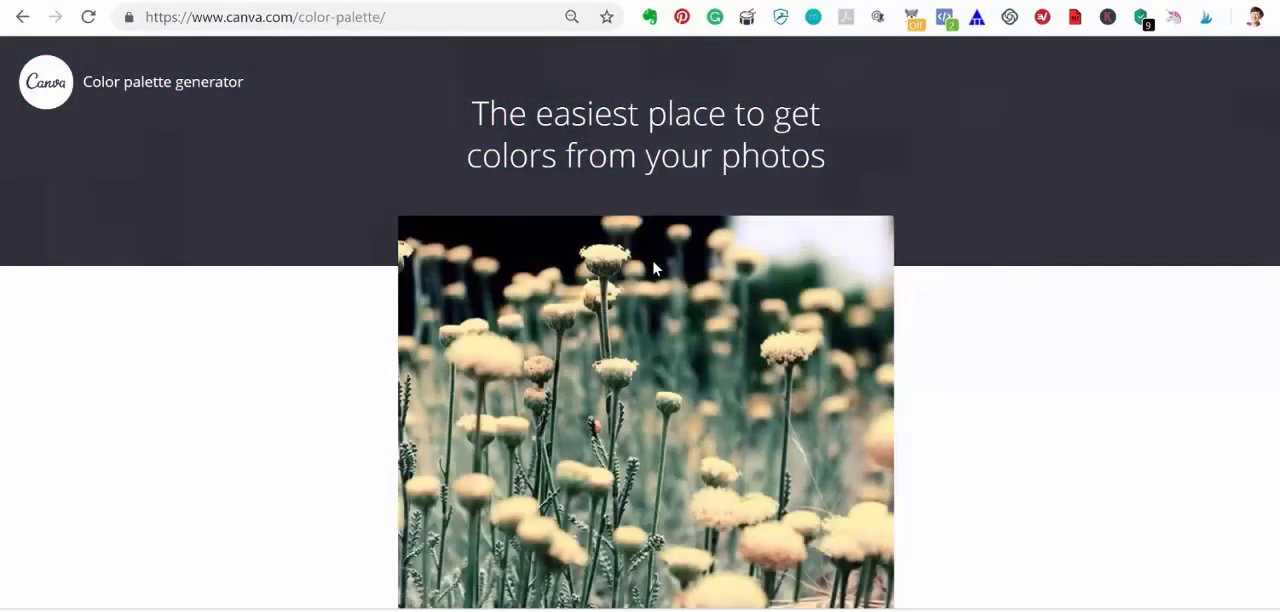
{"action": "scroll", "scroll_direction": "down", "scroll_amount": 3}
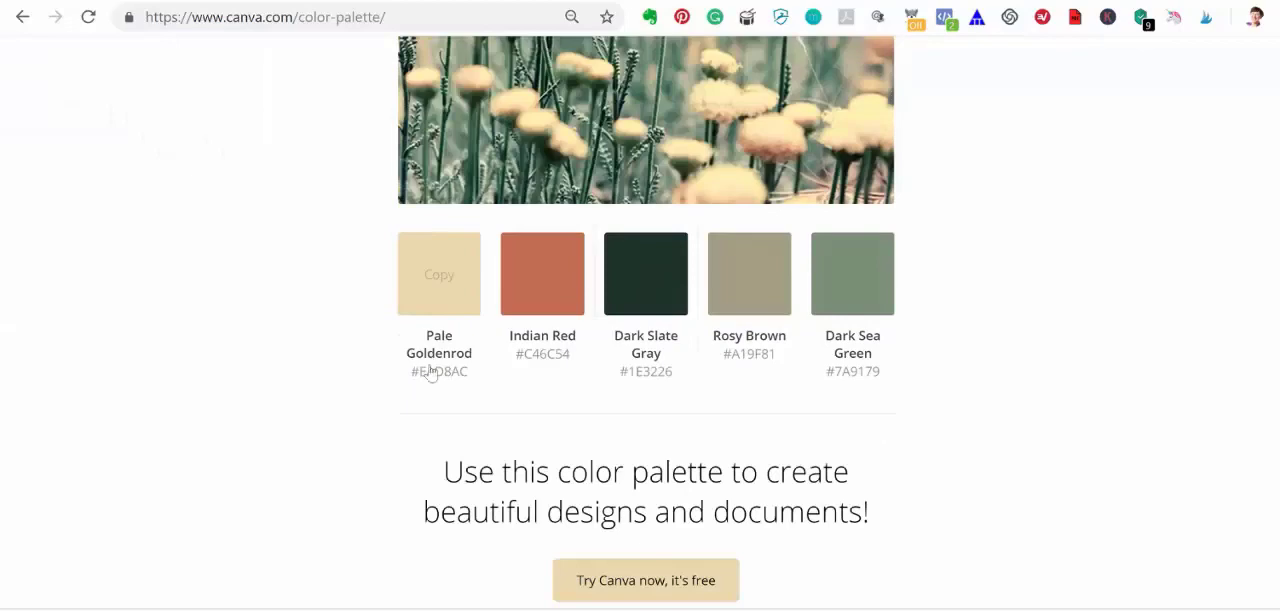
{"action": "mouse_move", "coordinate": [804, 130]}
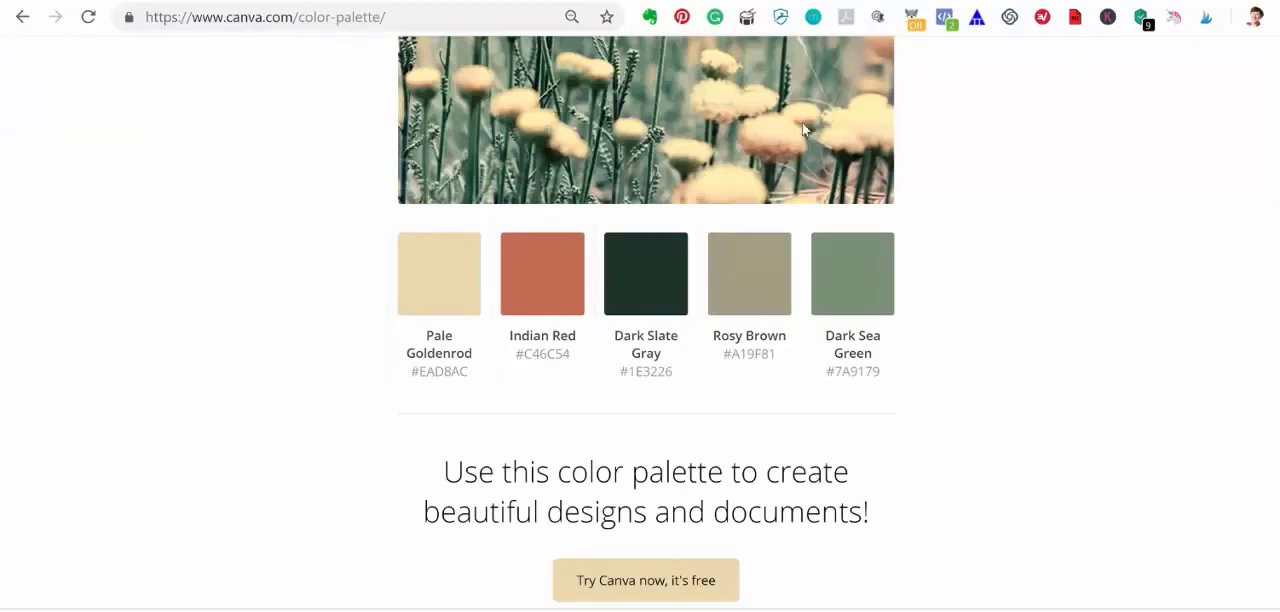
{"action": "mouse_move", "coordinate": [542, 272]}
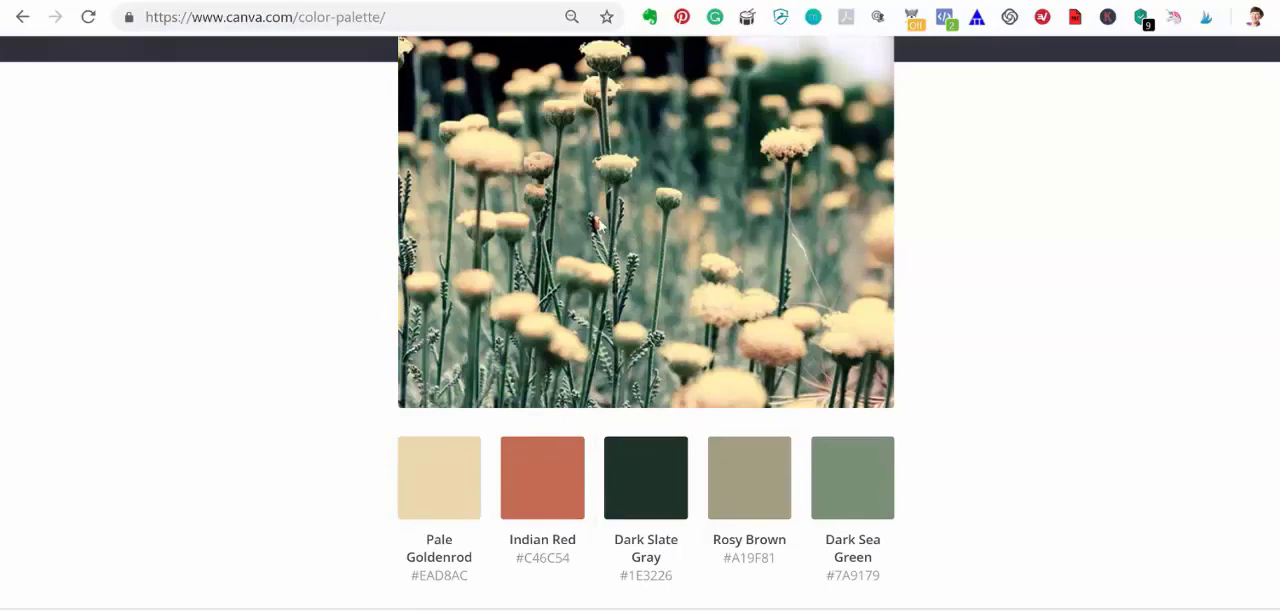
{"action": "mouse_move", "coordinate": [1004, 364]}
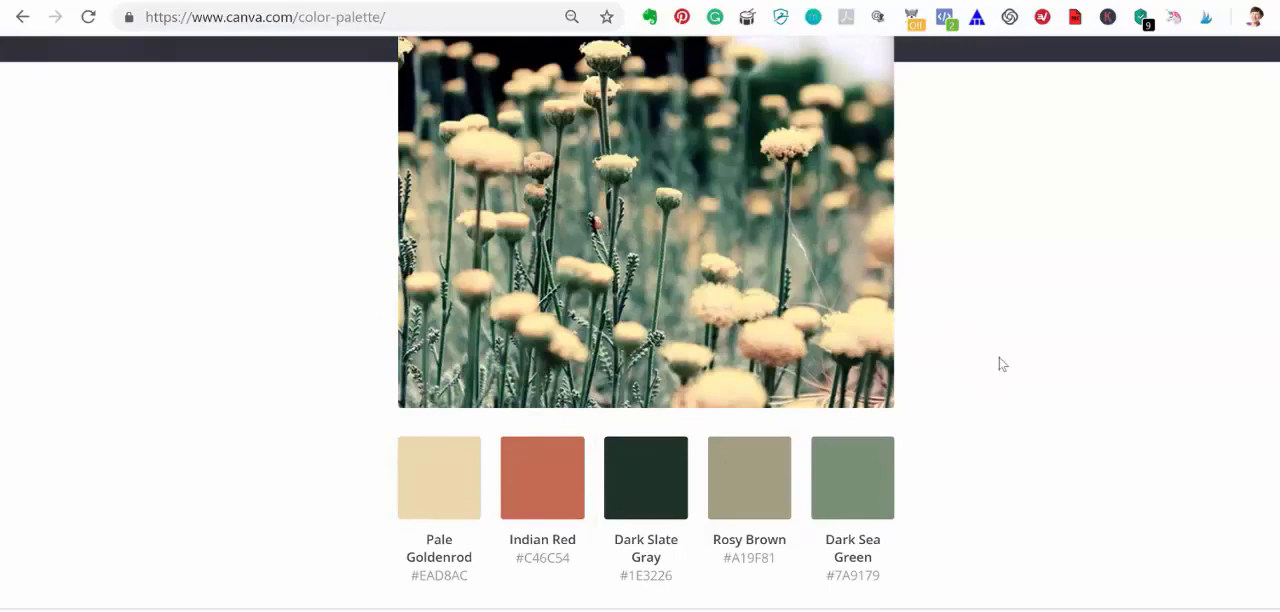
{"action": "scroll", "scroll_direction": "down", "scroll_amount": 3}
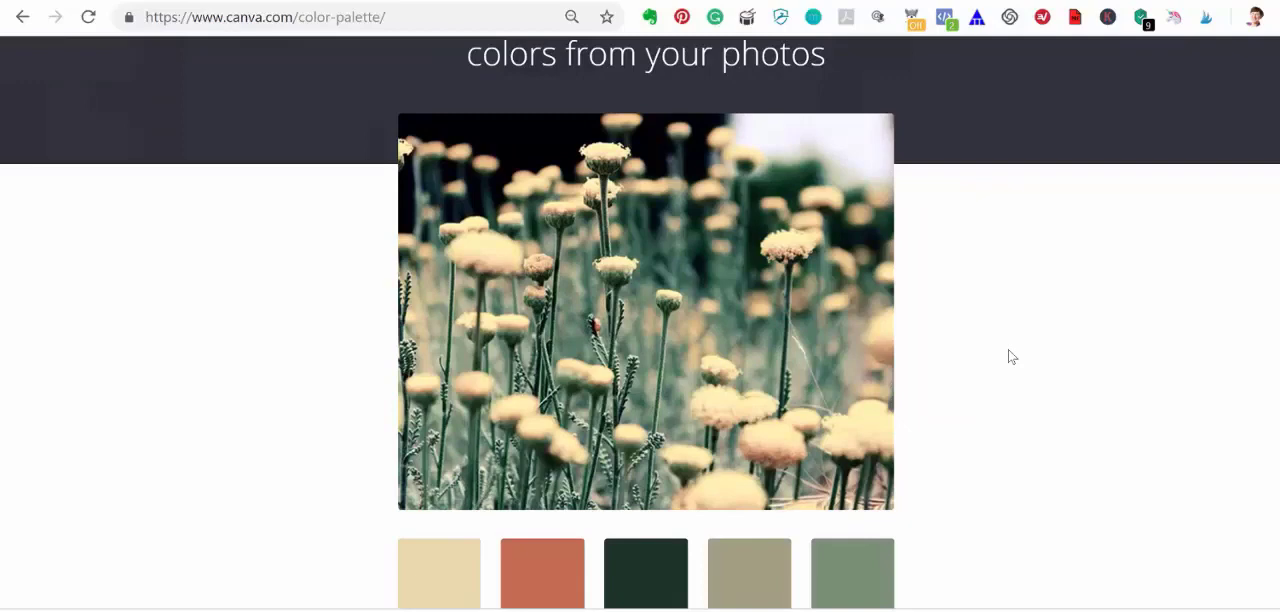
{"action": "mouse_move", "coordinate": [1016, 344]}
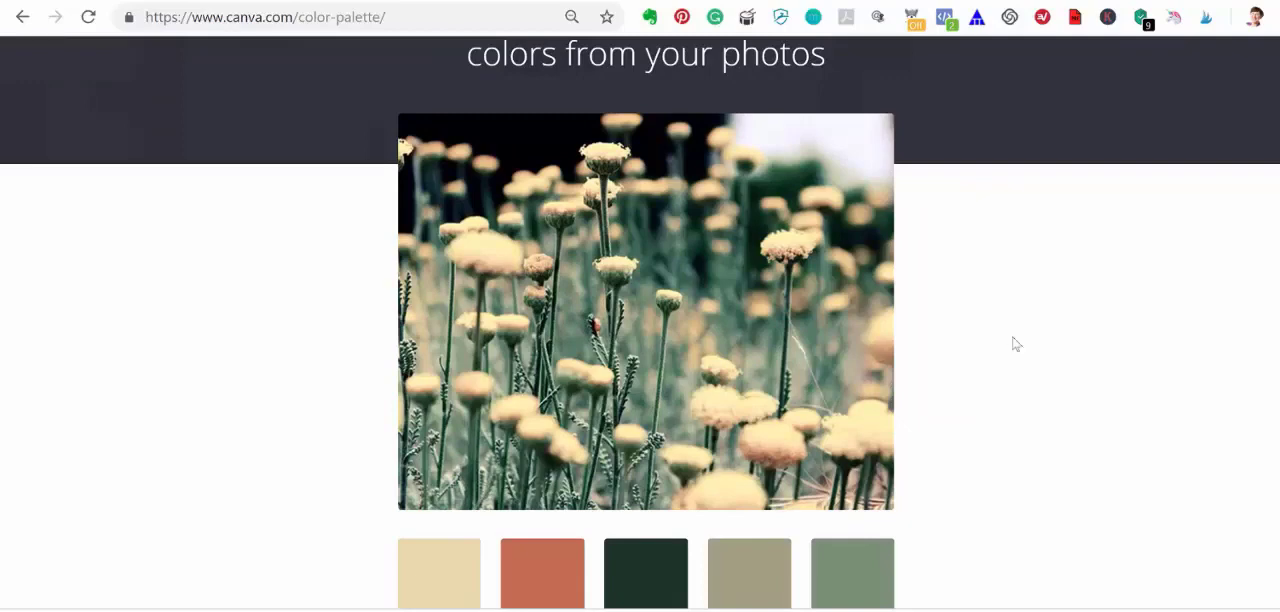
{"action": "scroll", "scroll_direction": "up", "scroll_amount": 3}
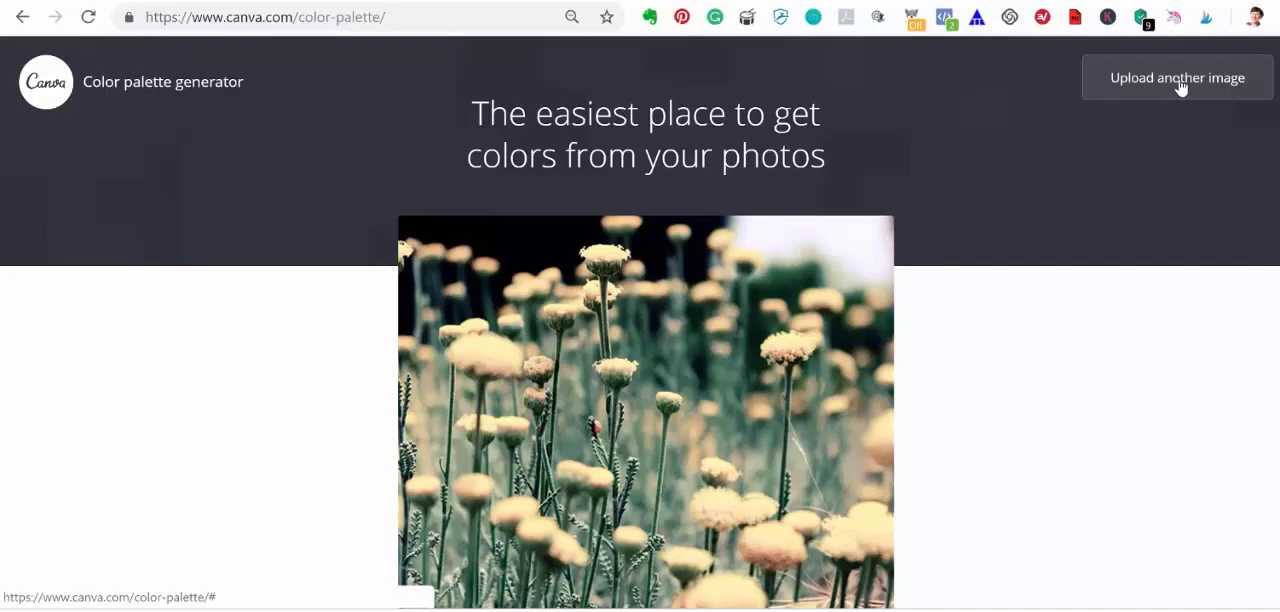
Upload the November sidebar image and copy its Light Sea Green code #15B0D6.
{"action": "left_click", "coordinate": [1176, 76]}
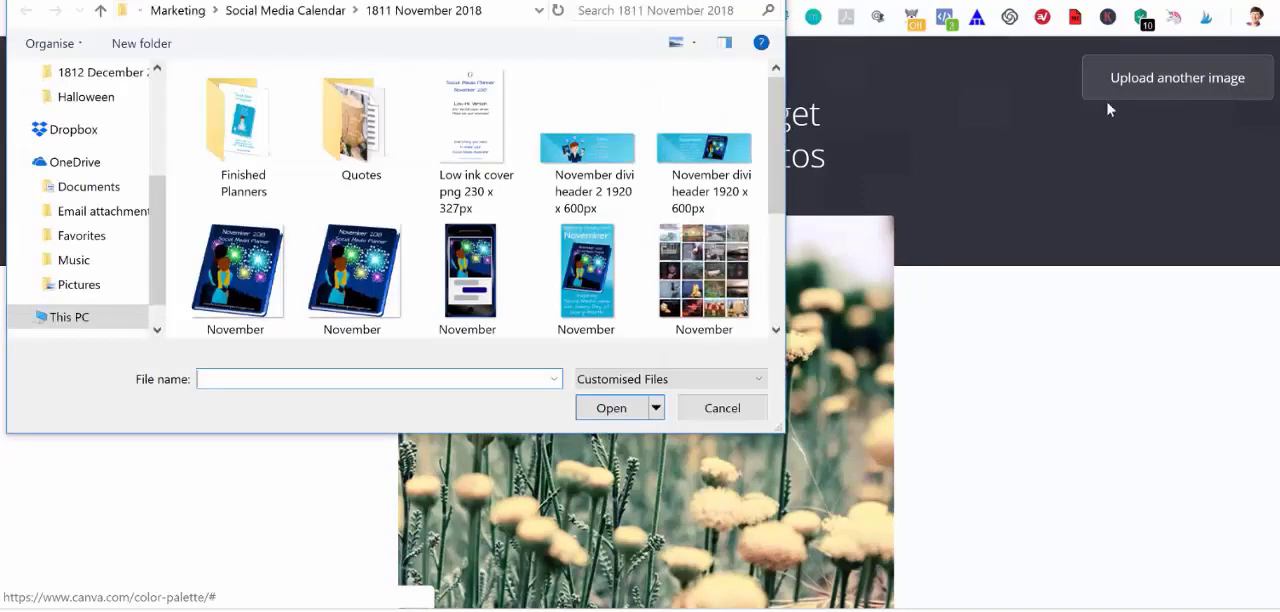
{"action": "left_click", "coordinate": [586, 218]}
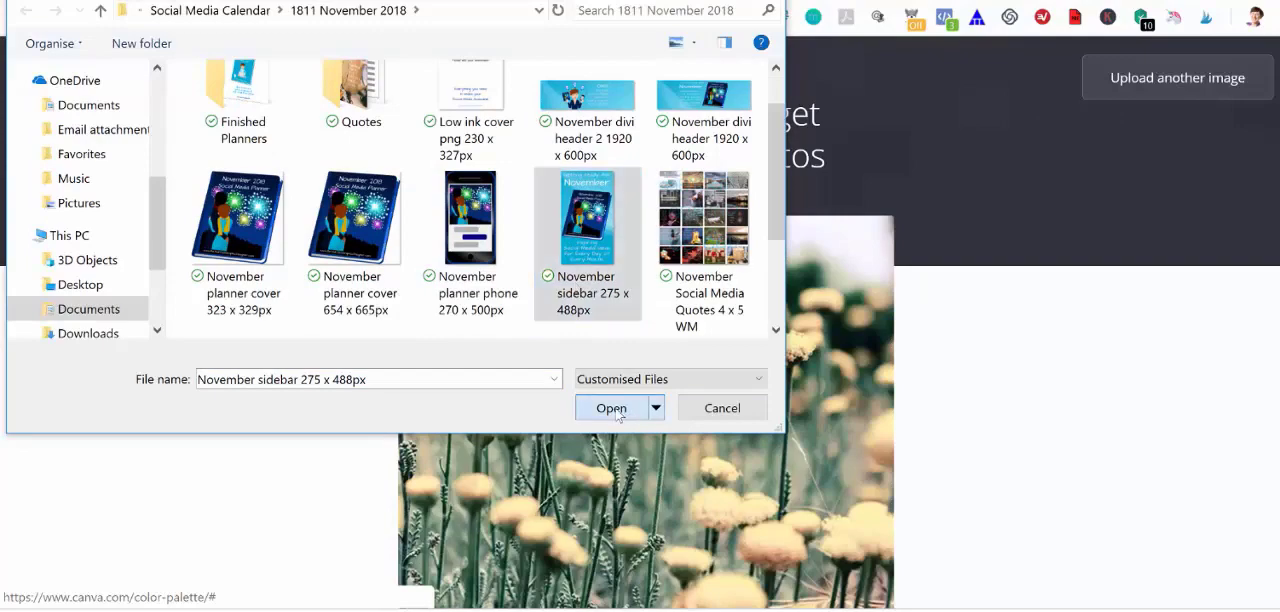
{"action": "left_click", "coordinate": [612, 408]}
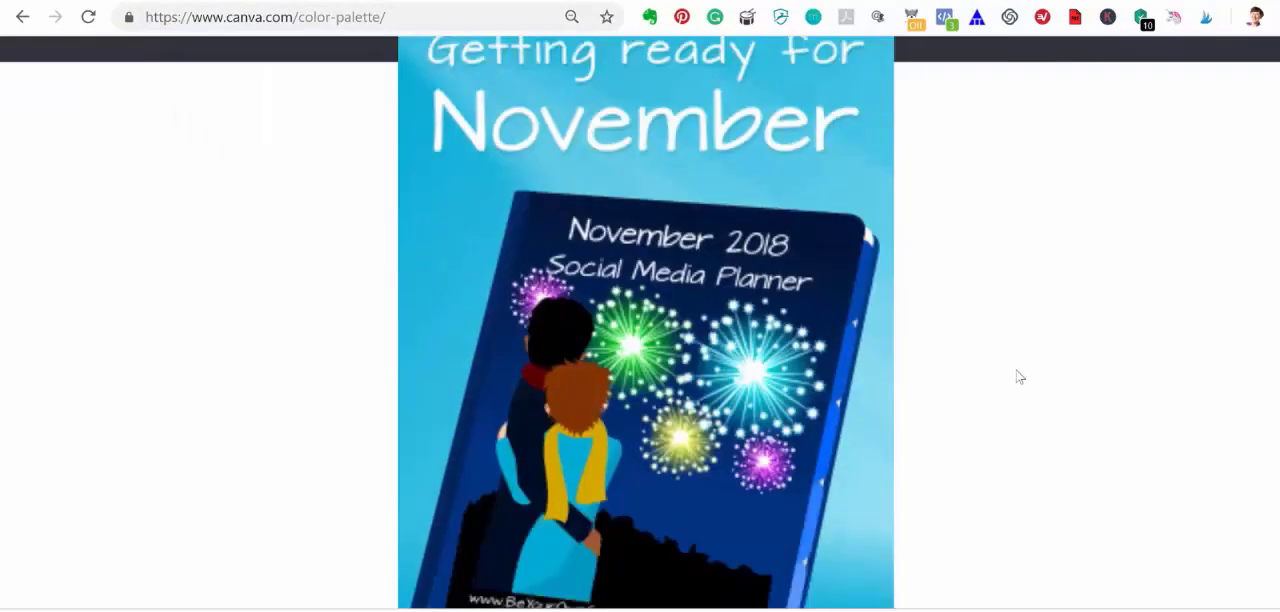
{"action": "scroll", "scroll_direction": "down", "scroll_amount": 3}
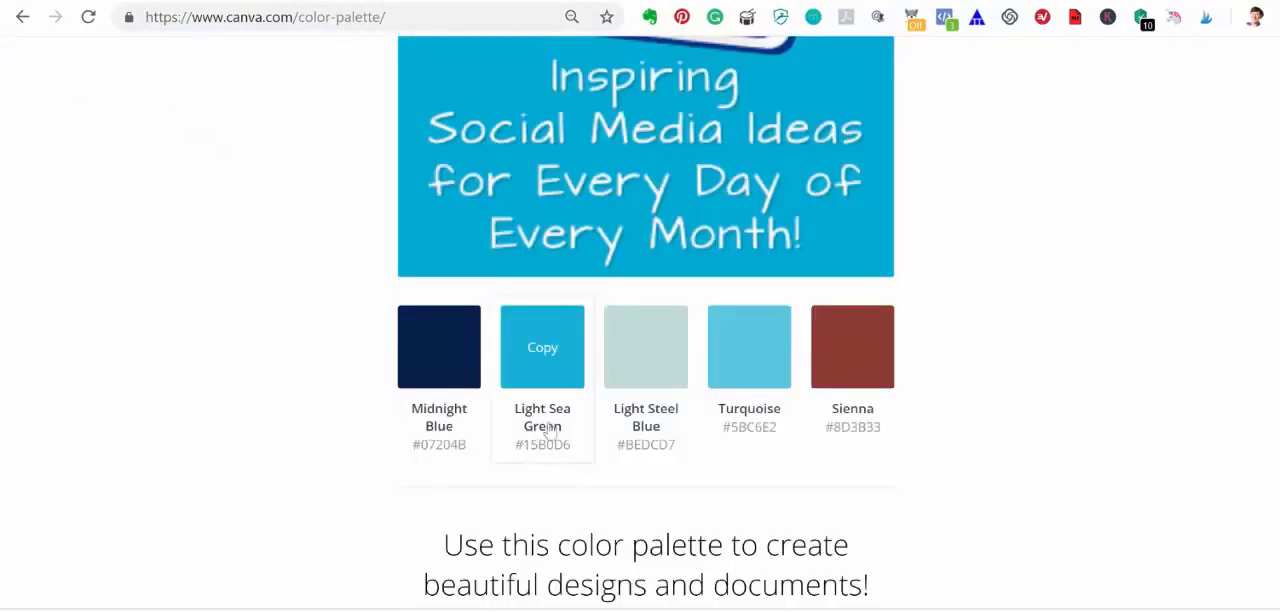
{"action": "mouse_move", "coordinate": [546, 442]}
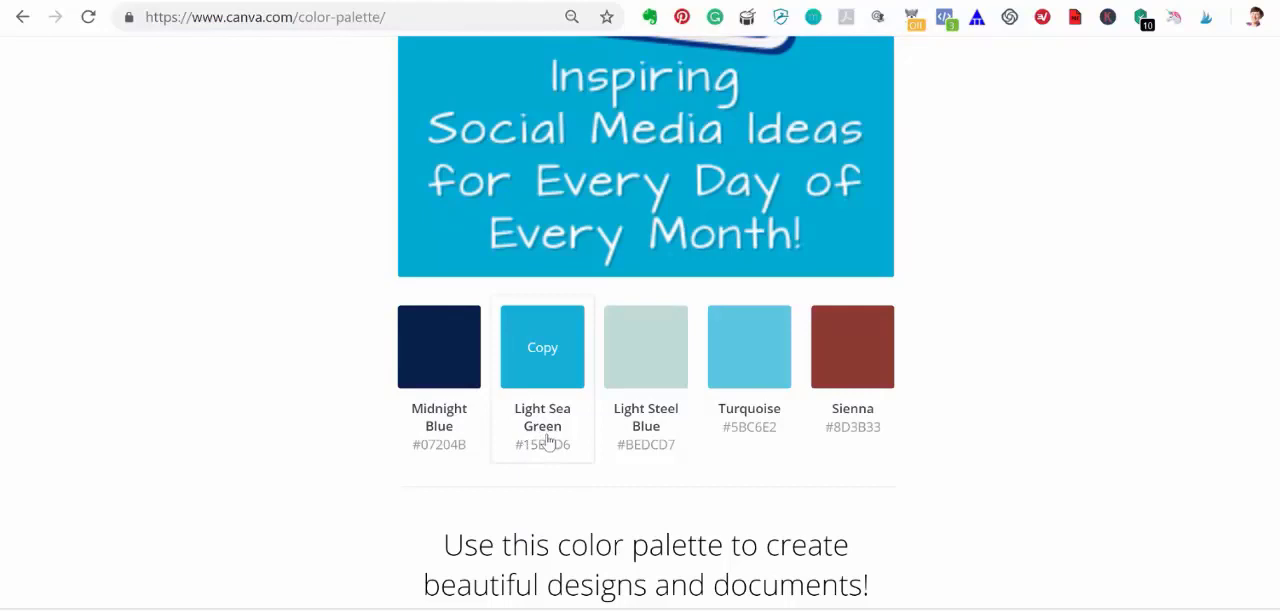
{"action": "mouse_move", "coordinate": [544, 438]}
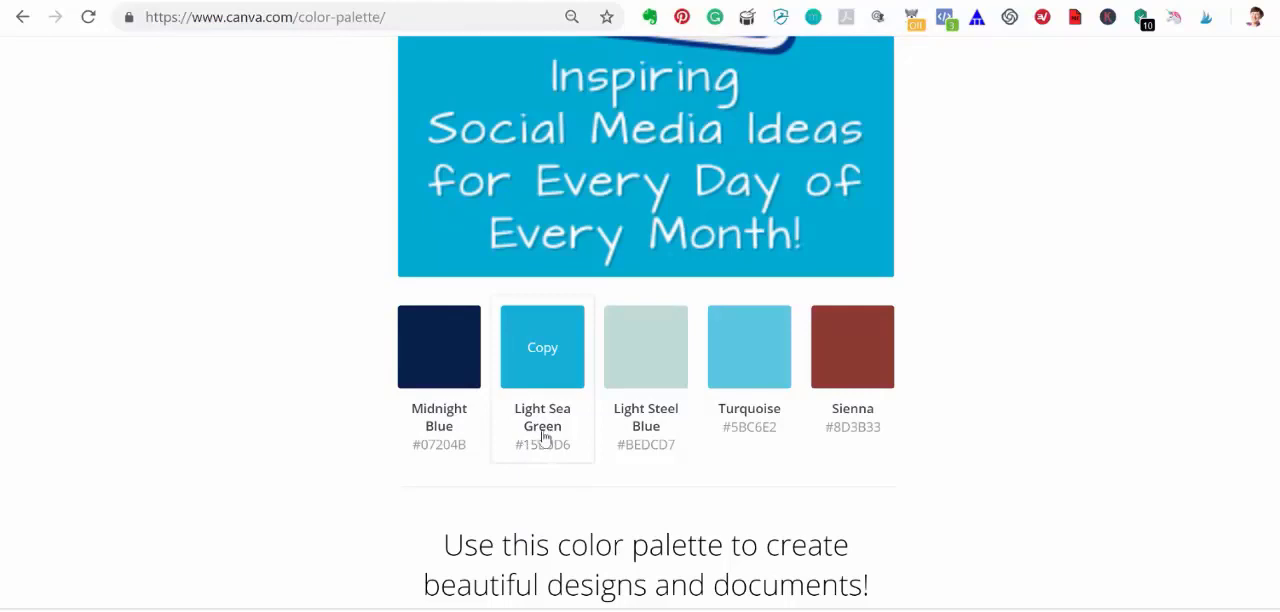
{"action": "mouse_move", "coordinate": [542, 370]}
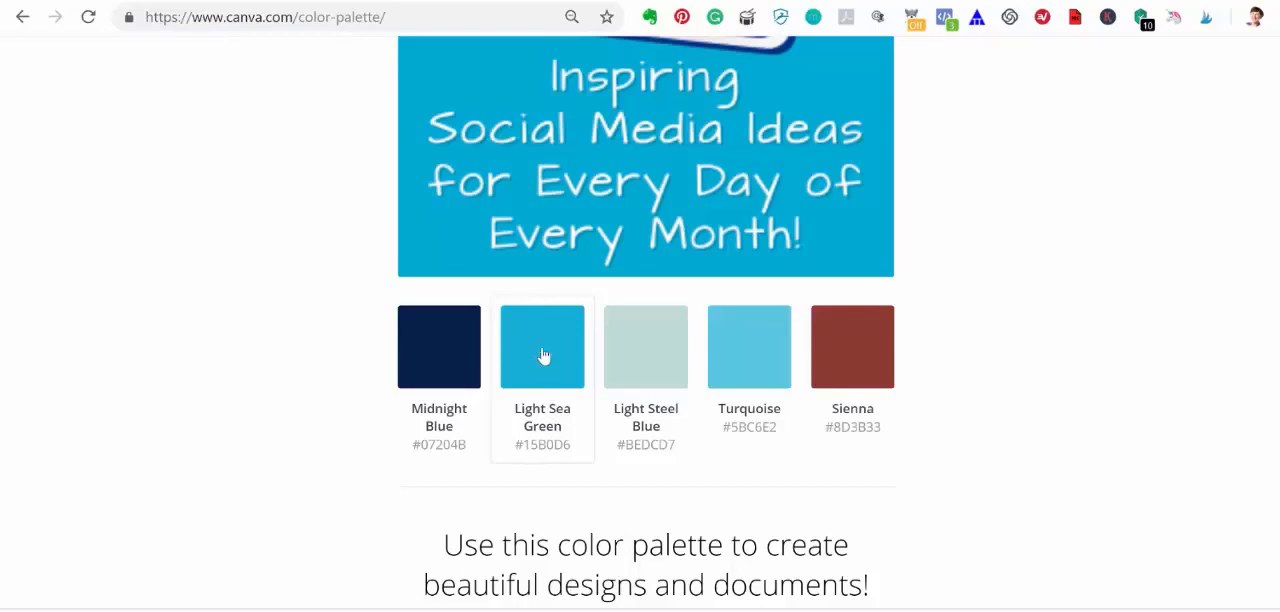
{"action": "left_click", "coordinate": [542, 348]}
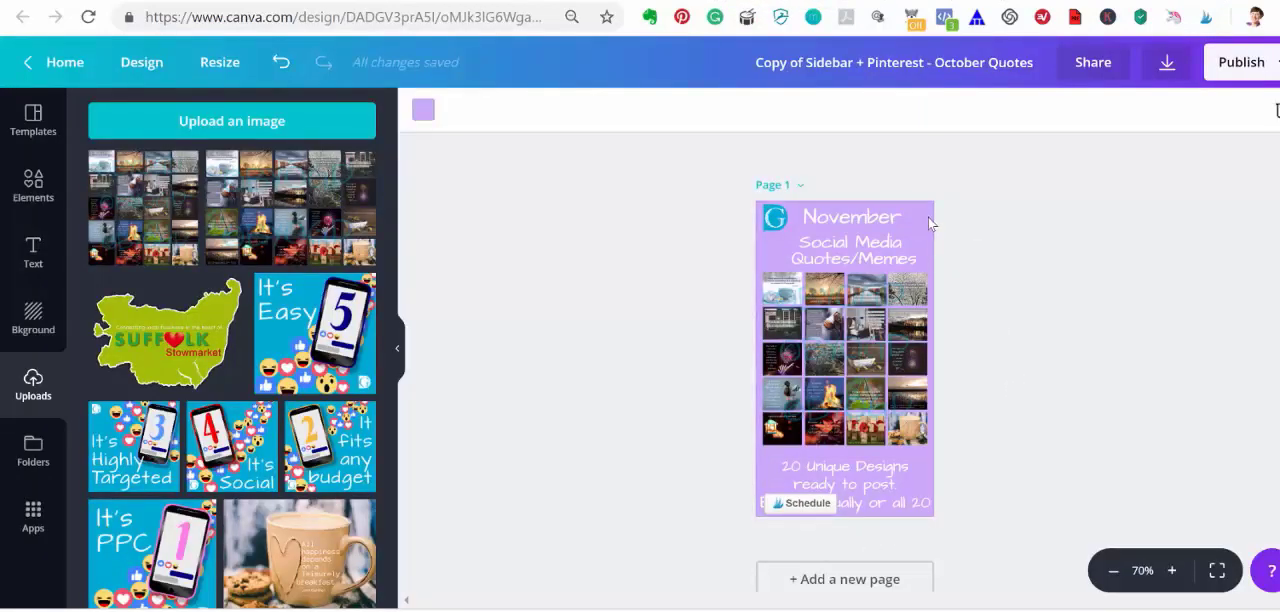
{"action": "mouse_move", "coordinate": [426, 112]}
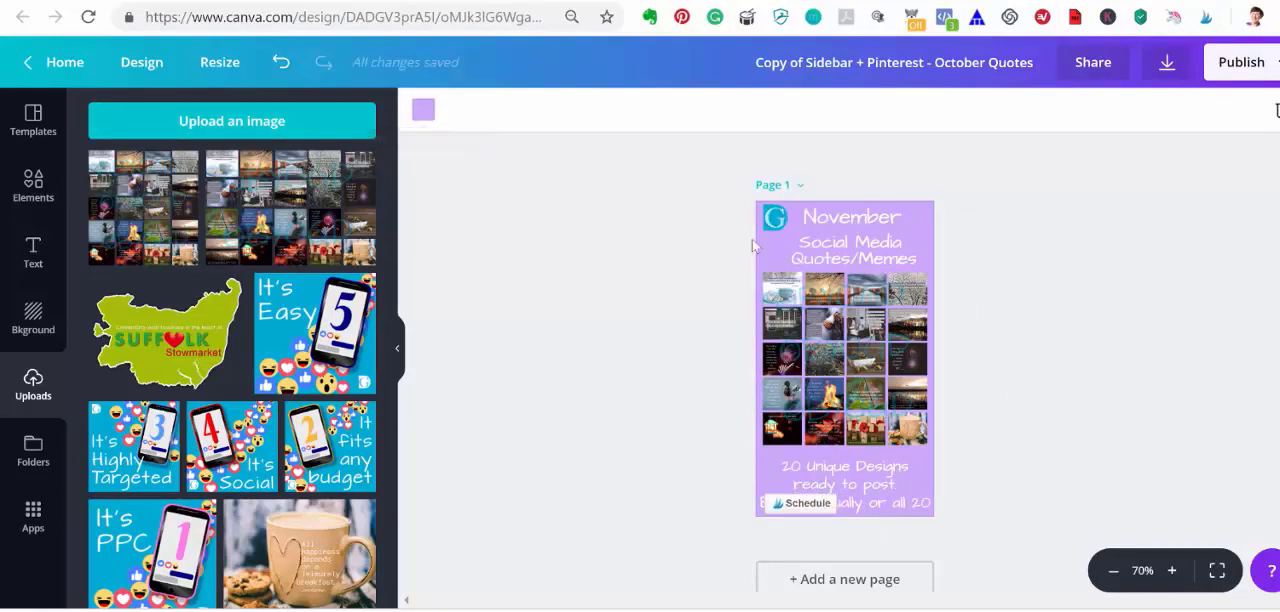
Set the background colour to hex #15B0D6 via the custom colour picker.
{"action": "left_click", "coordinate": [420, 110]}
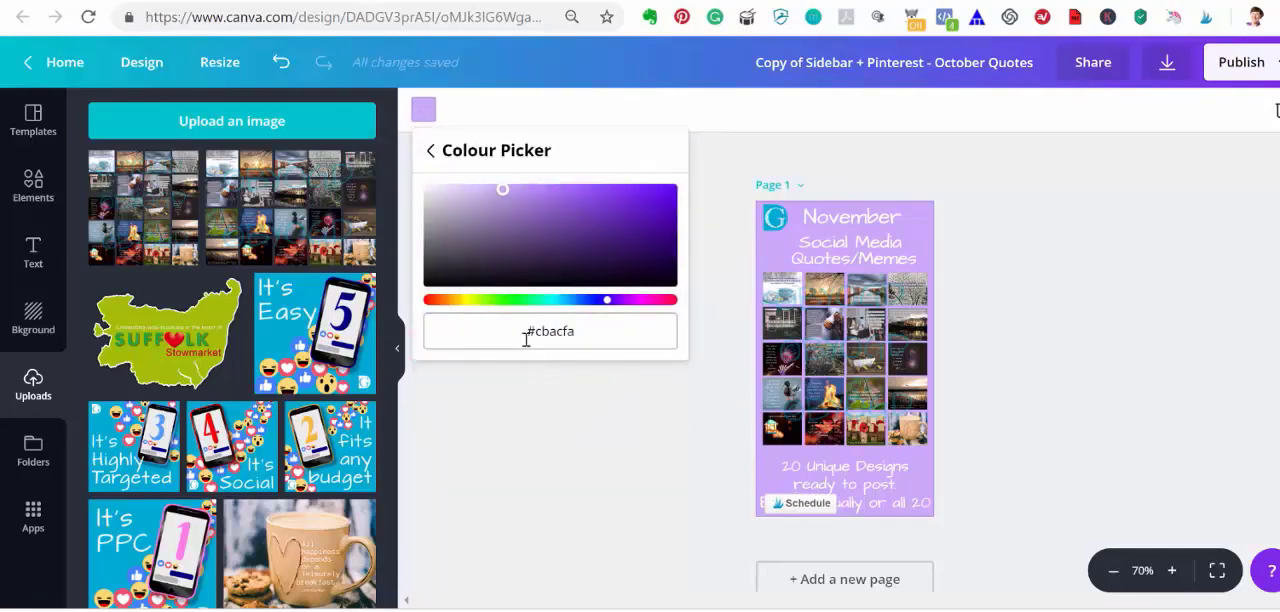
{"action": "type", "text": "15B0D6"}
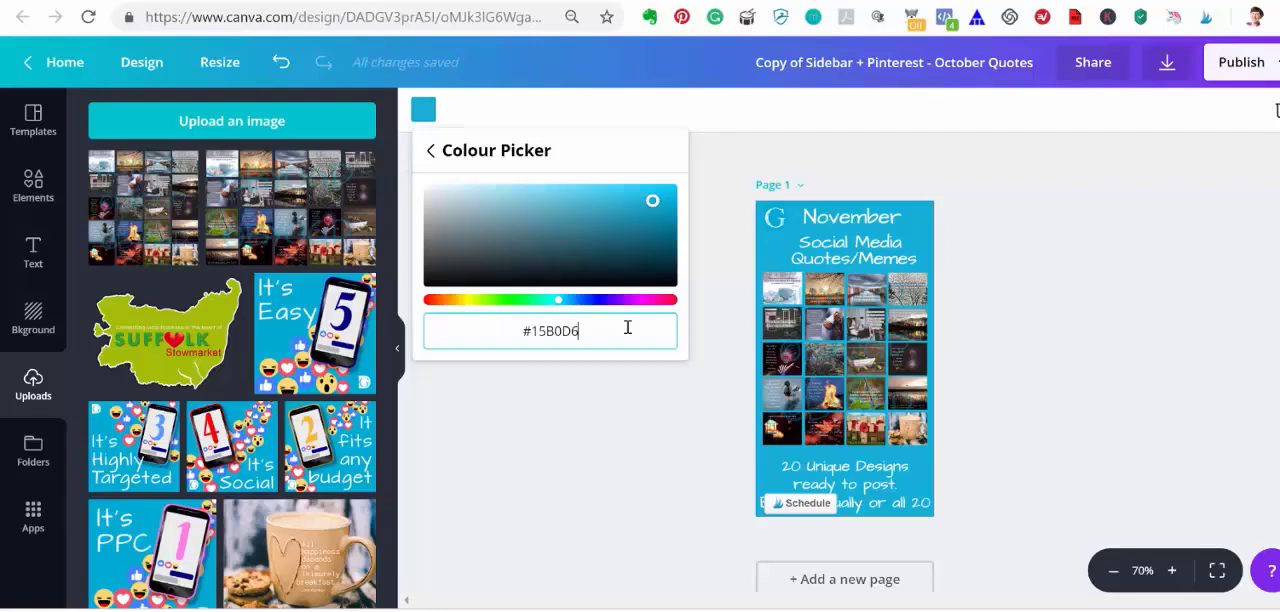
{"action": "left_click", "coordinate": [568, 446]}
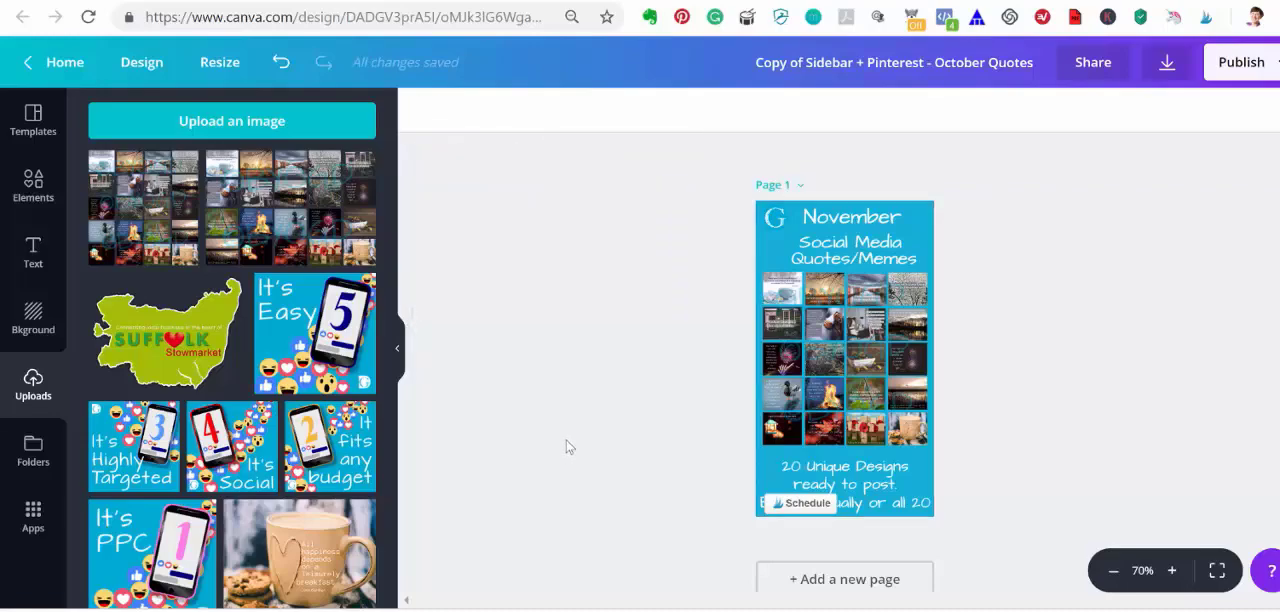
{"action": "mouse_move", "coordinate": [1208, 268]}
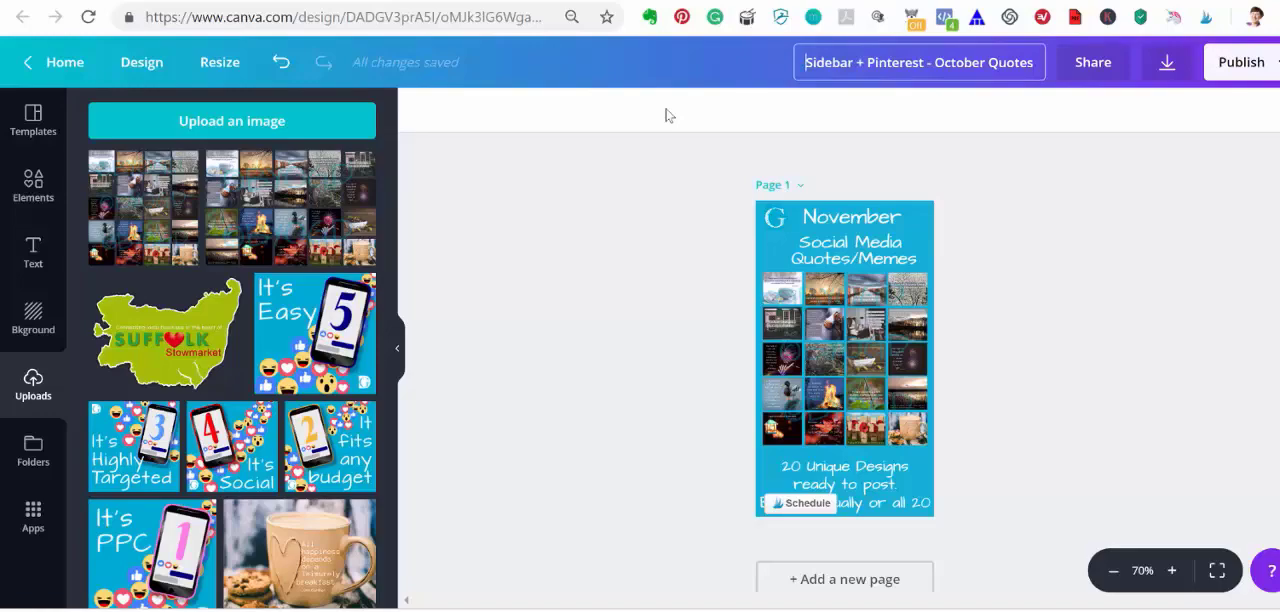
{"action": "mouse_move", "coordinate": [868, 190]}
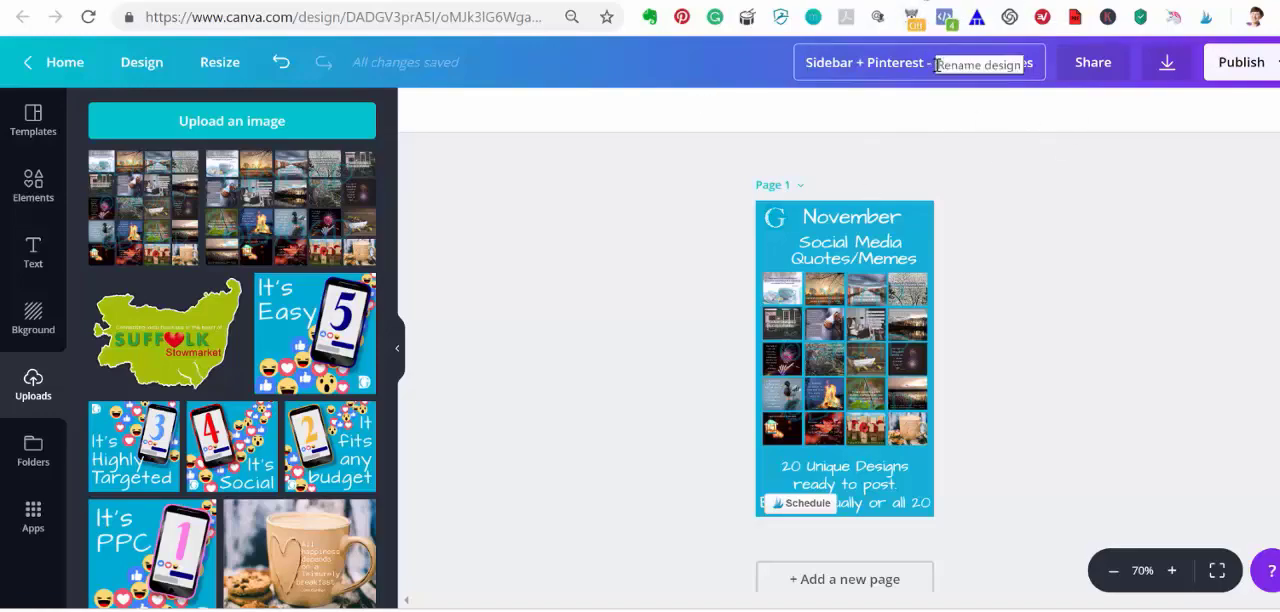
Edit the title so it ends in November Quotes instead of October Quotes.
{"action": "type", "text": "October Quotes"}
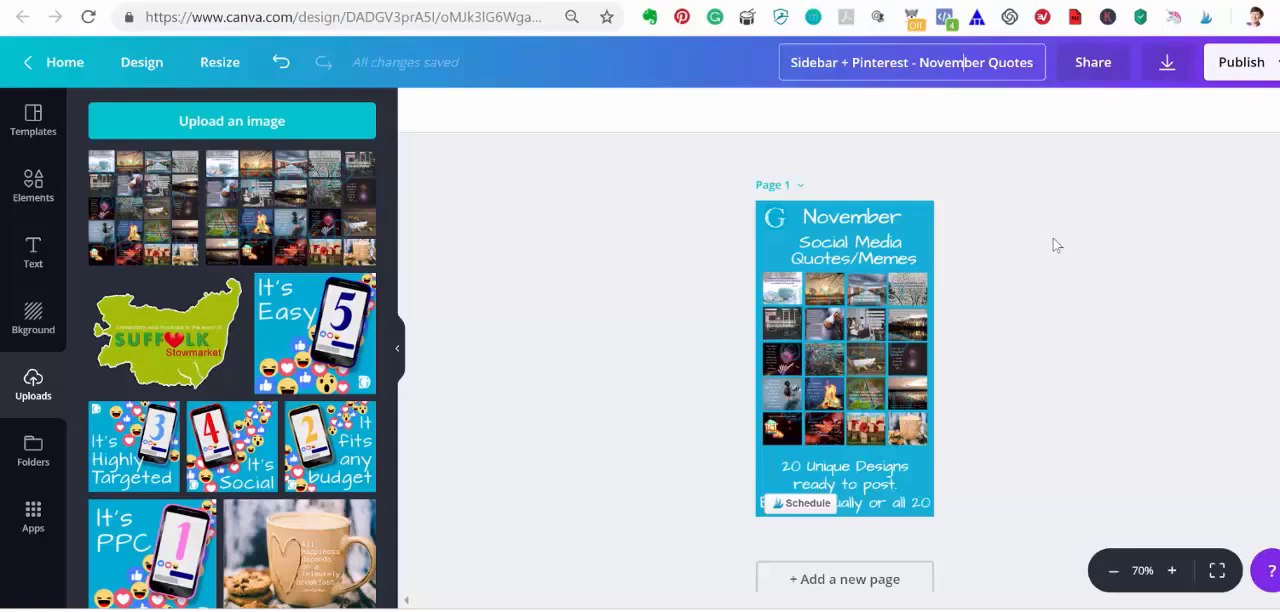
{"action": "mouse_move", "coordinate": [1072, 220]}
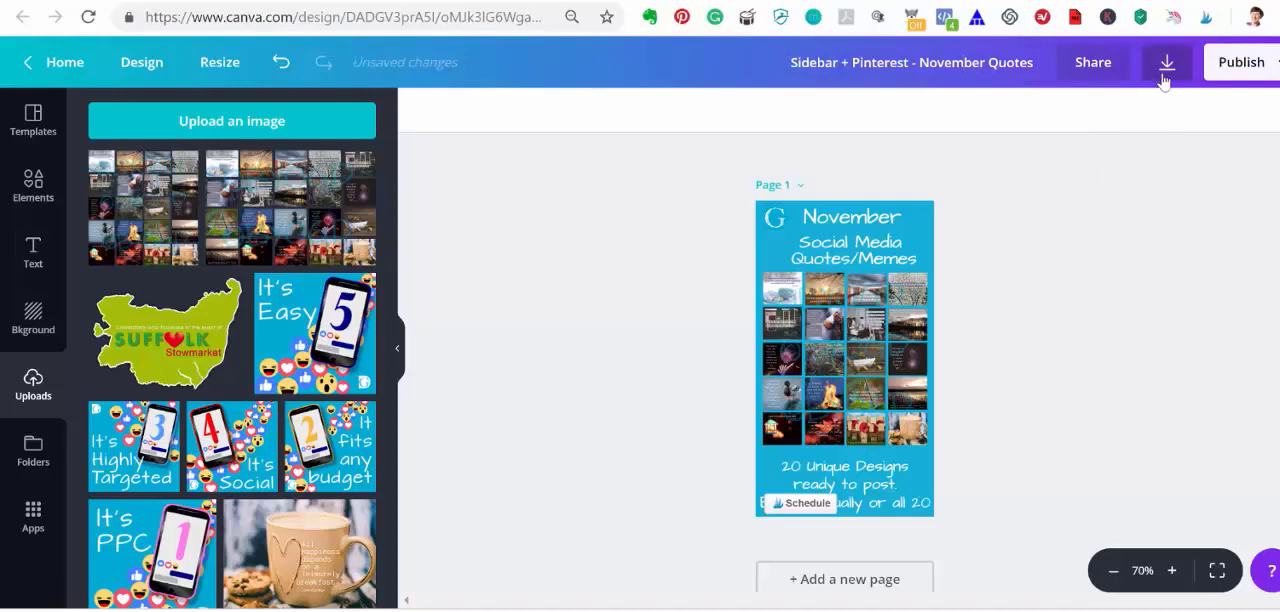
Download the design with file type PNG.
{"action": "left_click", "coordinate": [1168, 62]}
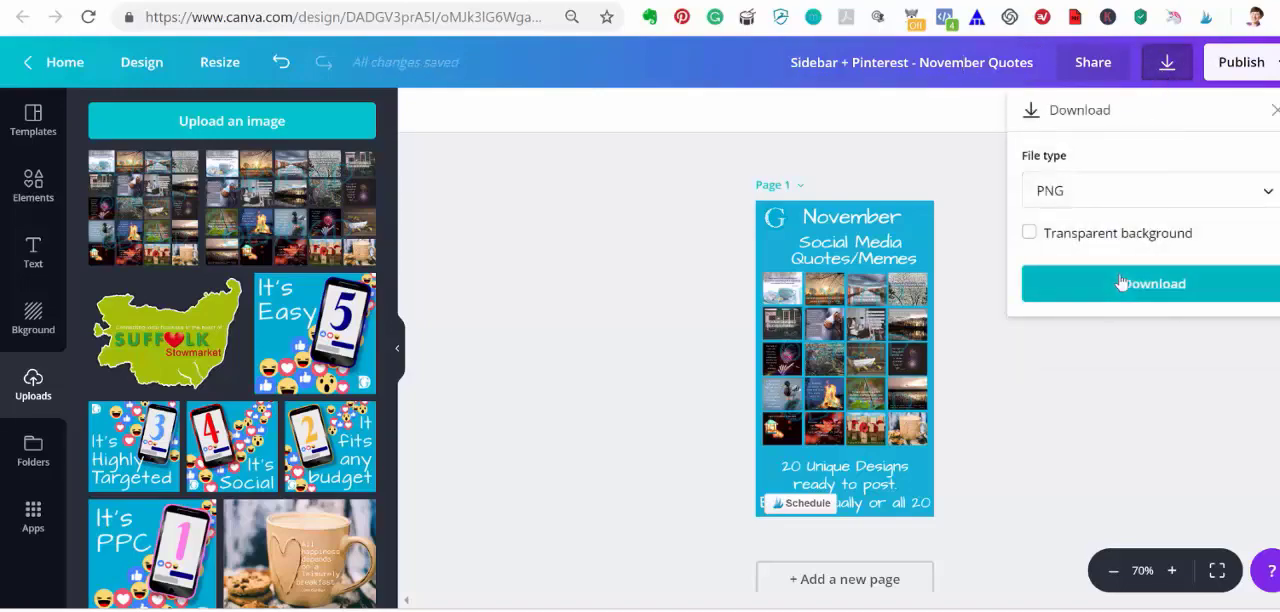
{"action": "left_click", "coordinate": [1150, 284]}
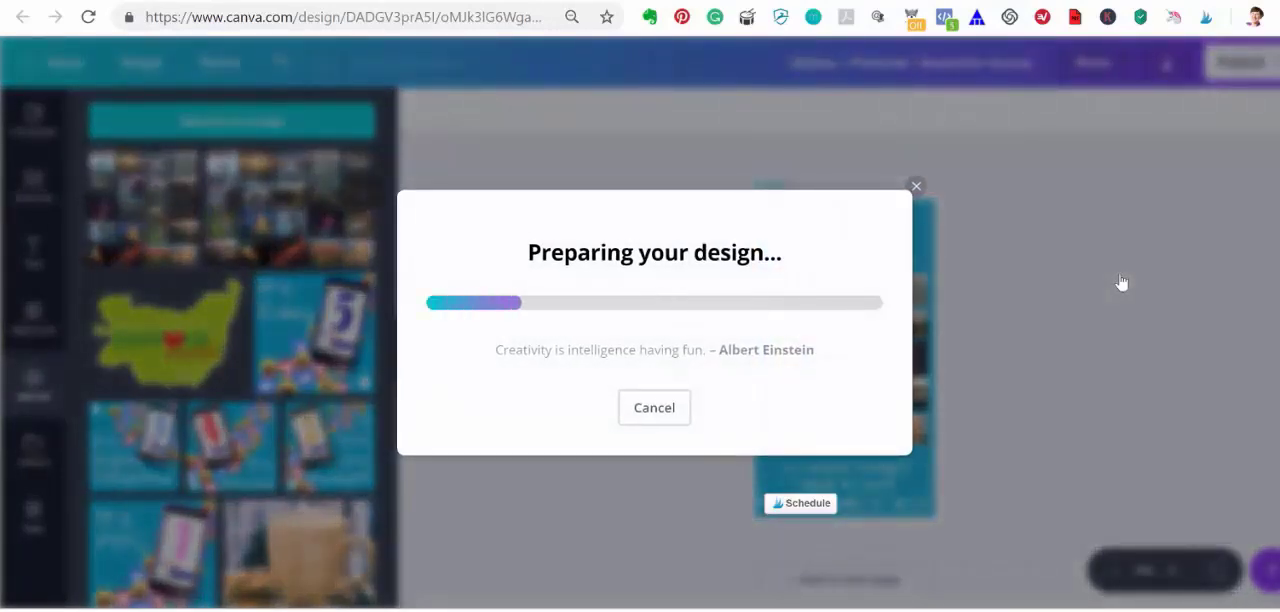